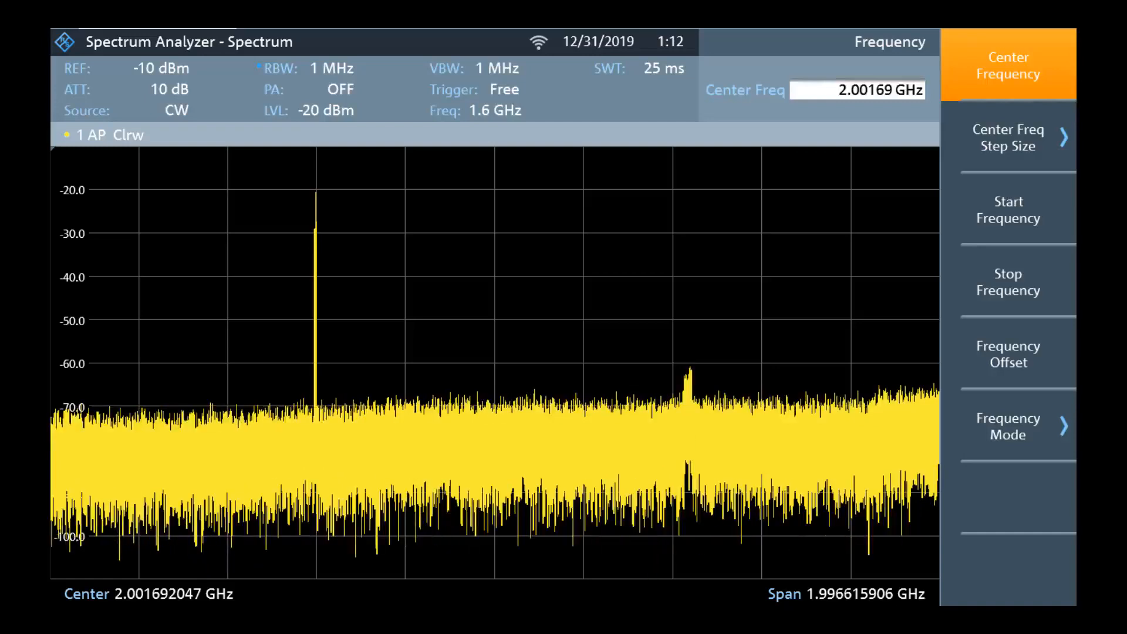
Set the center frequency to 1.599 GHz.
text(1.599)
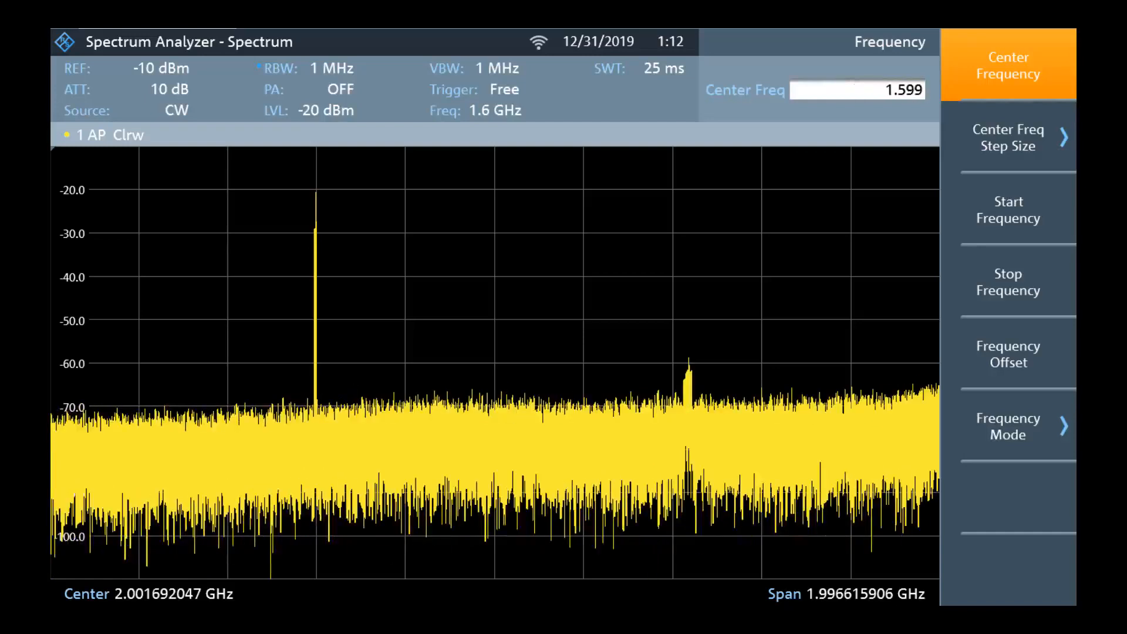
key(Enter)
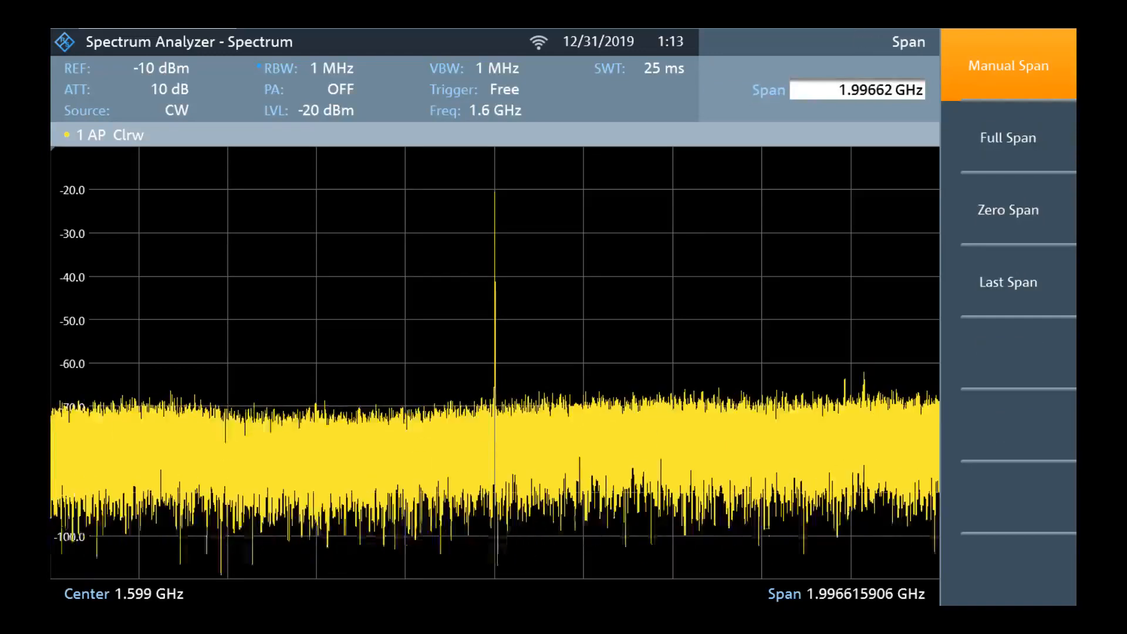
Enter 100 as the new manual span value.
text(1)
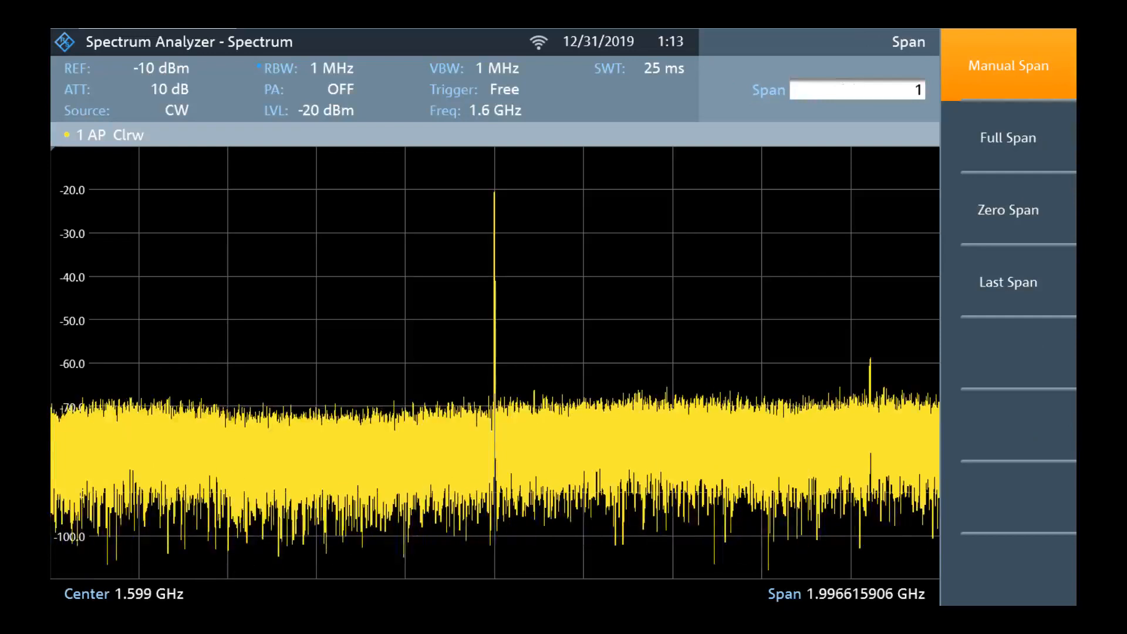
text(00)
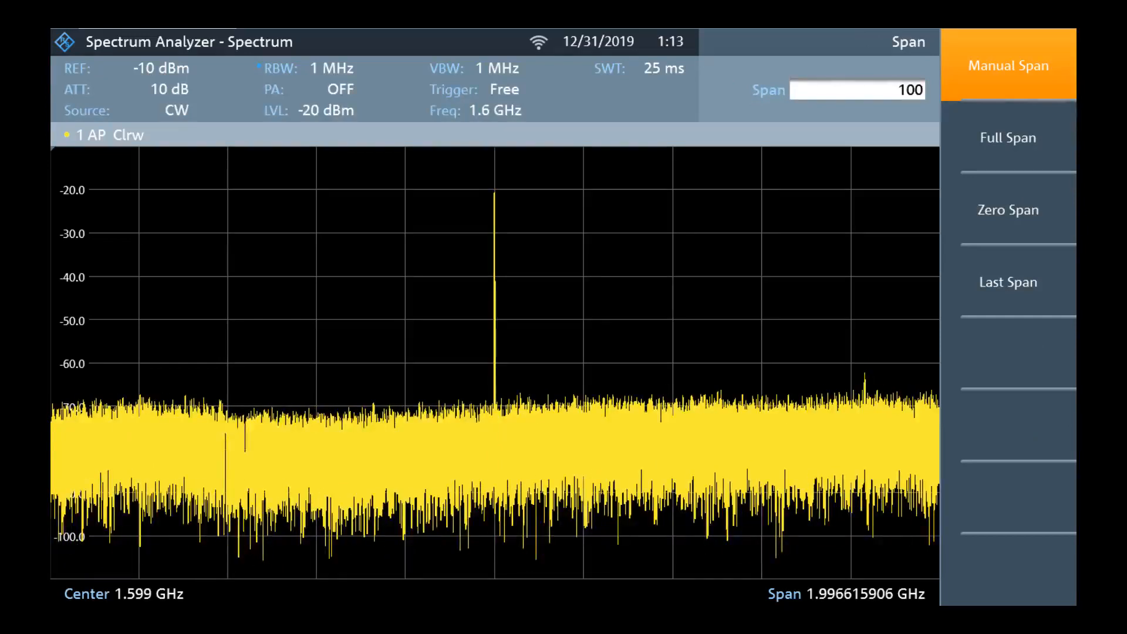